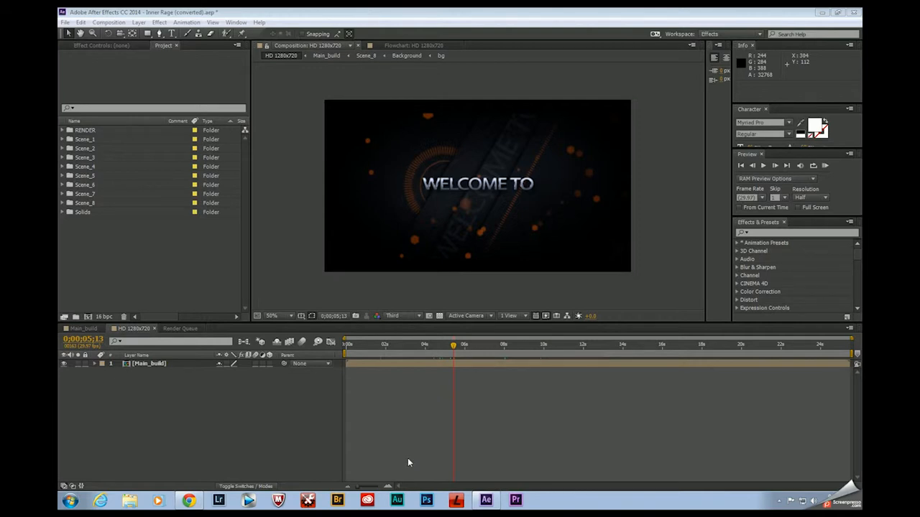
pyautogui.moveTo(401, 455)
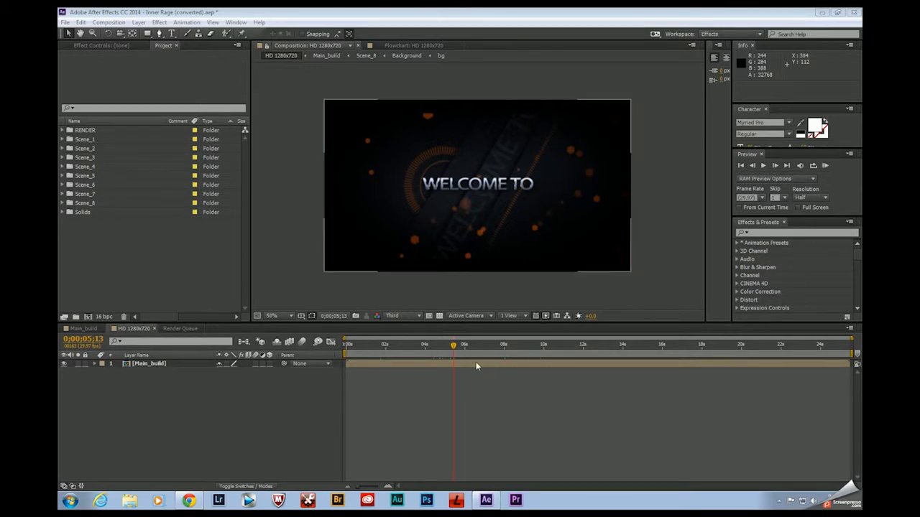
# Scrub the preview through the intro to the WELCOME TO and later title moments
pyautogui.click(399, 345)
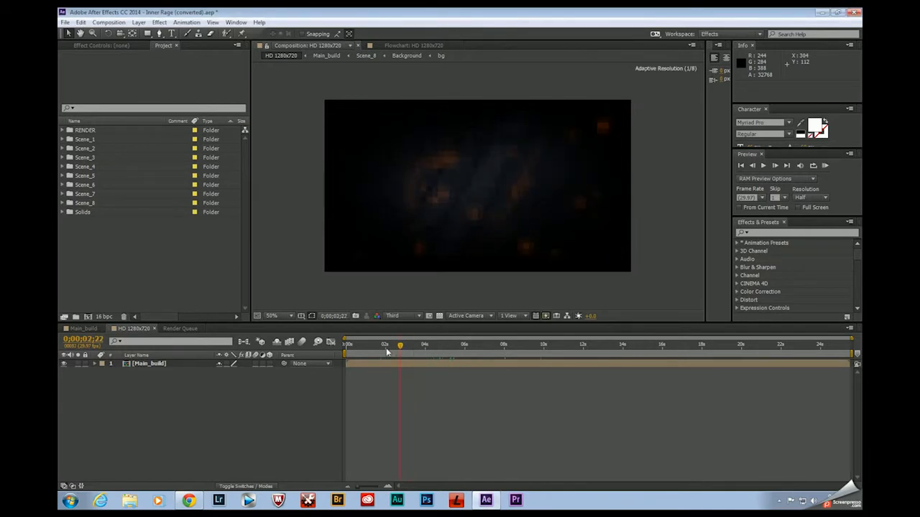
pyautogui.click(442, 345)
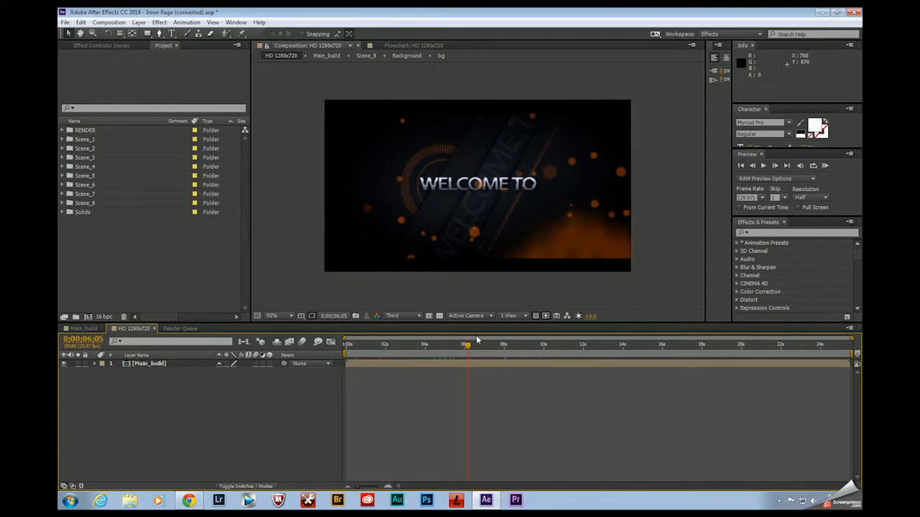
pyautogui.click(486, 346)
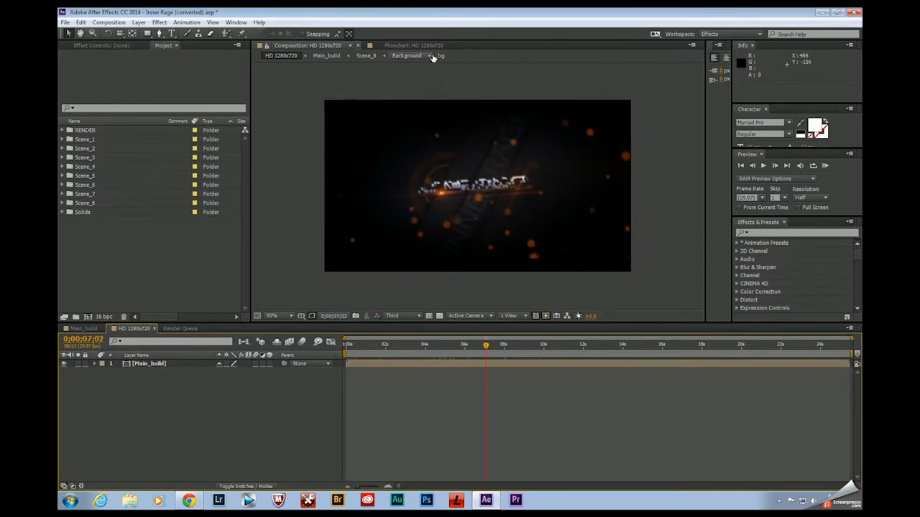
# Show the flowchart of the project's pre-comps and pan around the node diagram
pyautogui.click(414, 45)
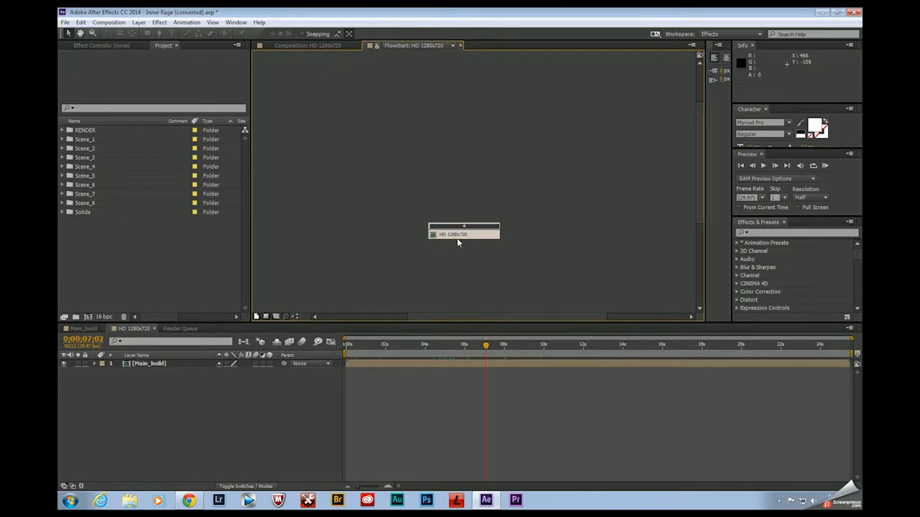
pyautogui.moveTo(463, 247)
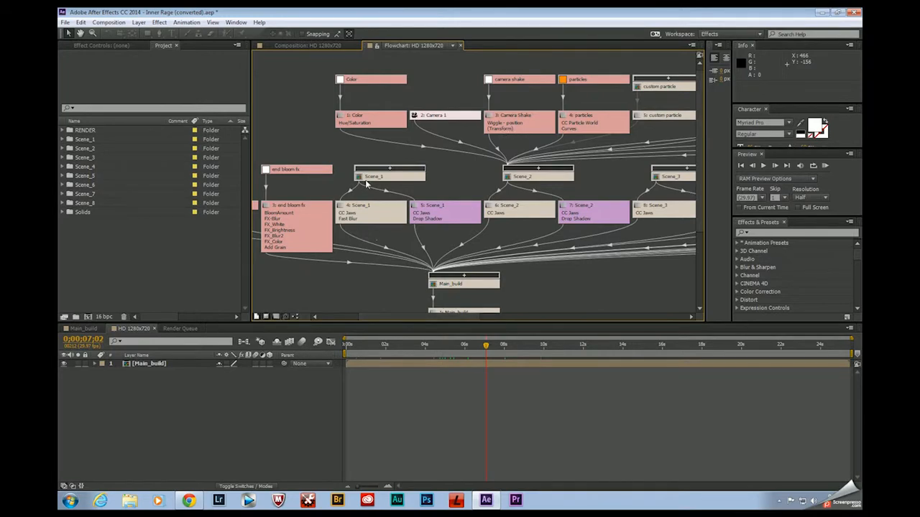
pyautogui.moveTo(558, 185)
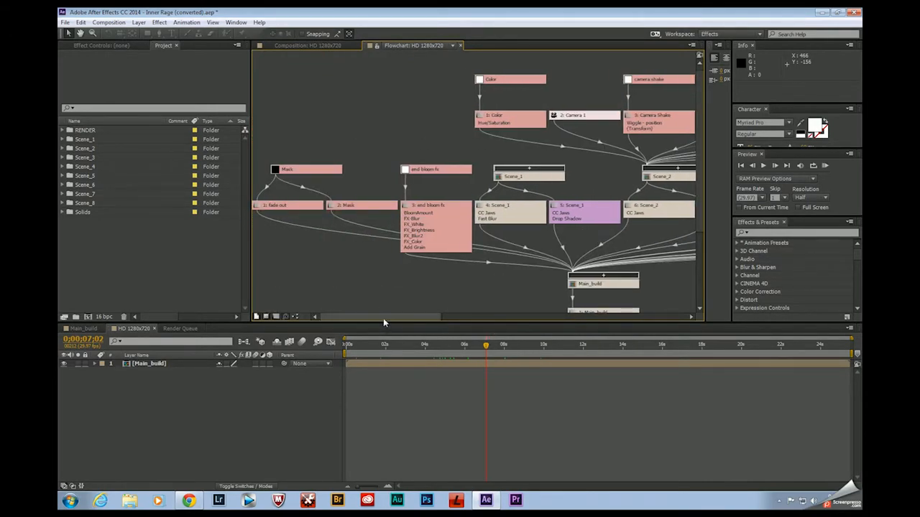
pyautogui.click(467, 345)
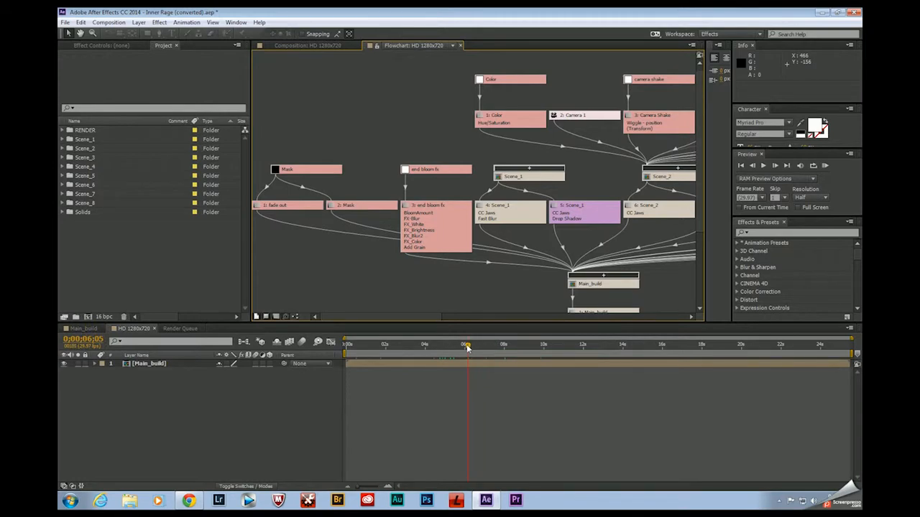
pyautogui.scroll(-3)
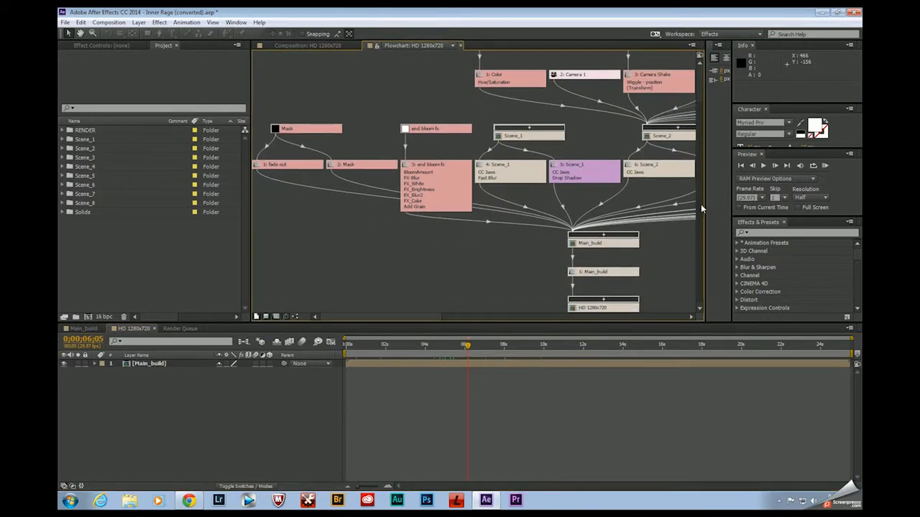
pyautogui.moveTo(675, 235)
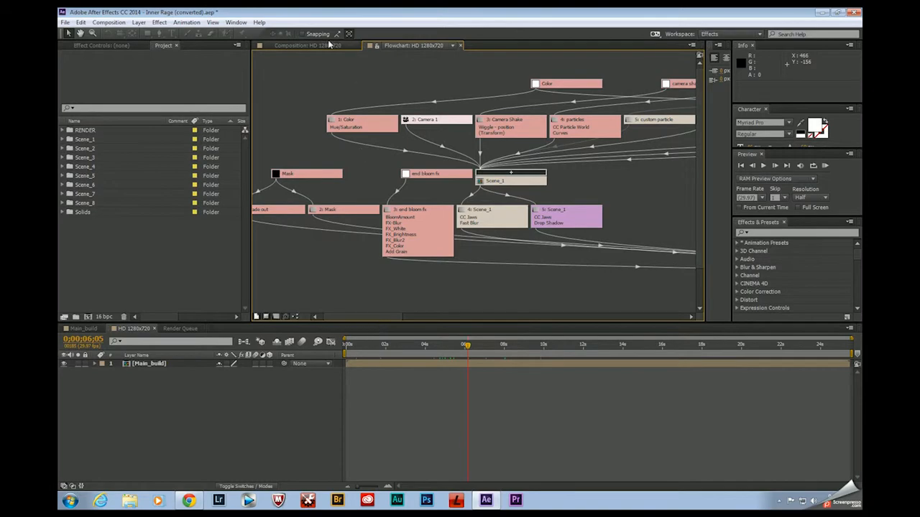
# Return to the composition preview and scrub to the WELCOME TO title frame
pyautogui.click(307, 45)
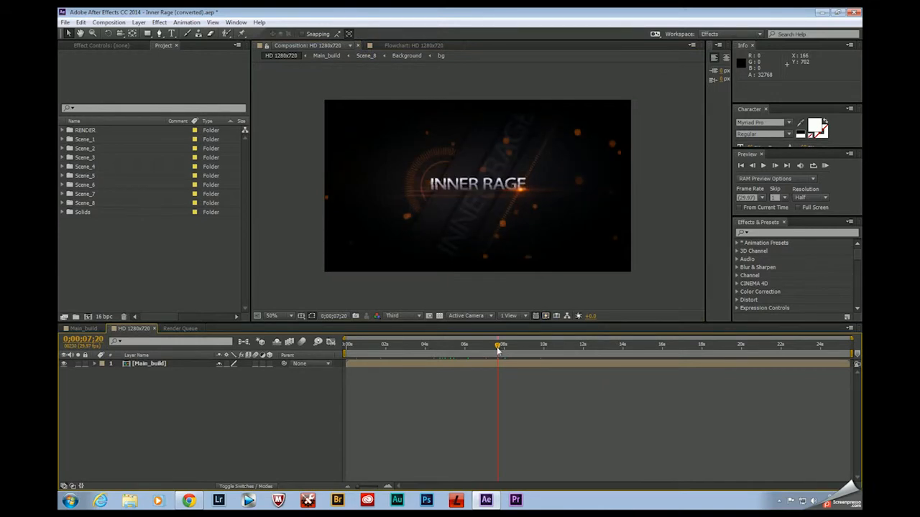
pyautogui.click(496, 349)
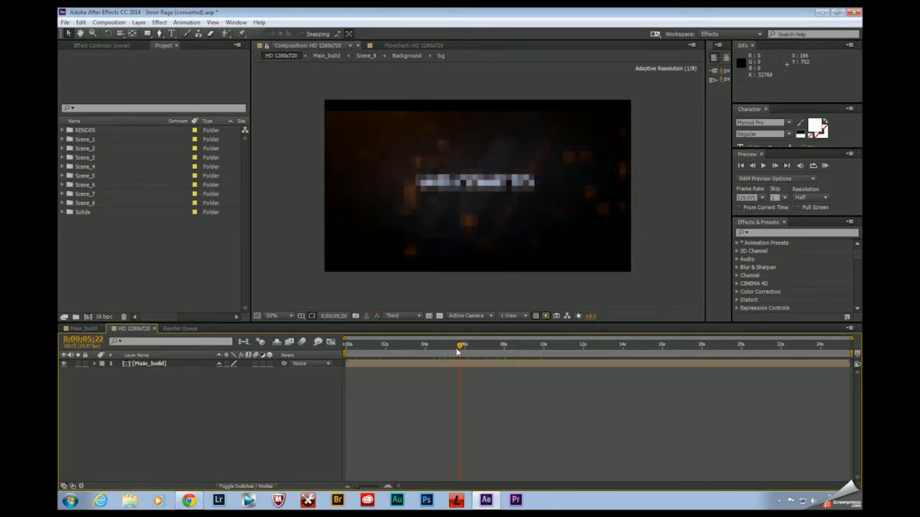
pyautogui.click(457, 346)
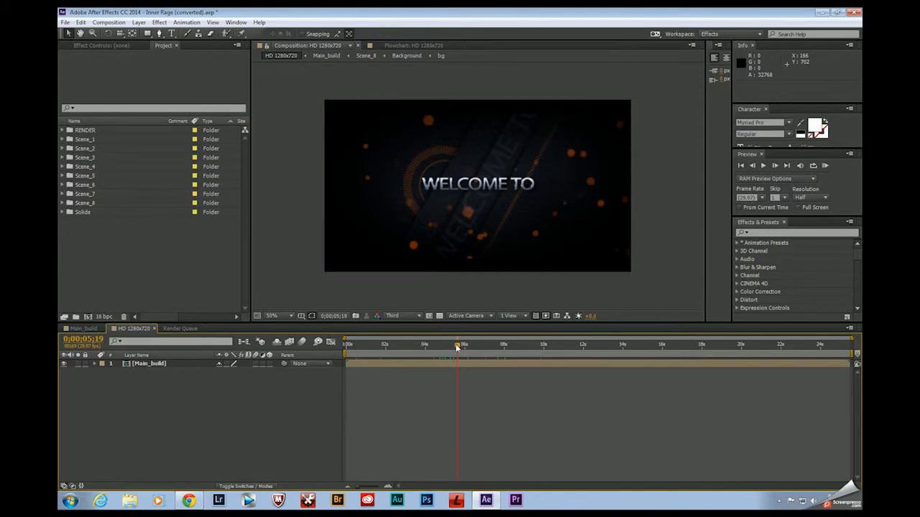
pyautogui.moveTo(452, 383)
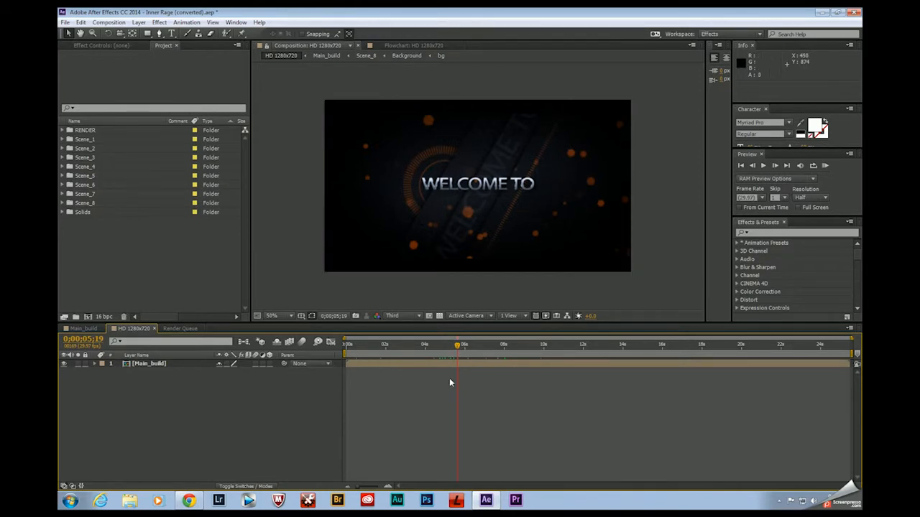